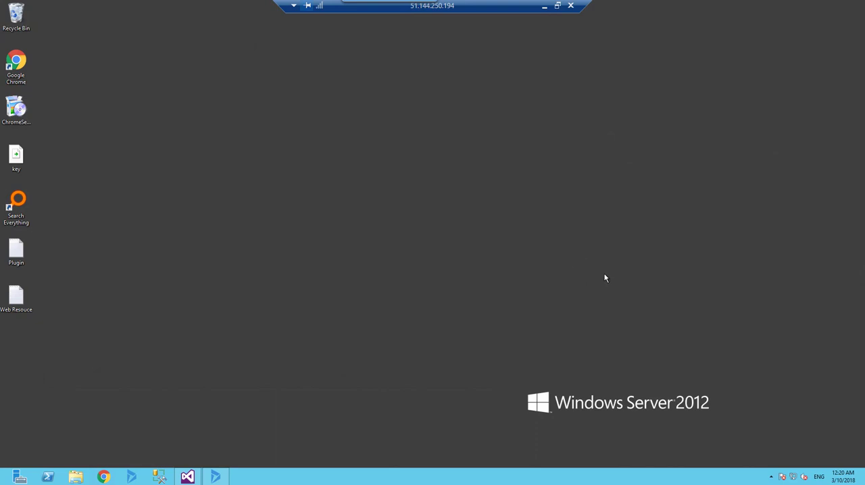
mouse_move(370, 256)
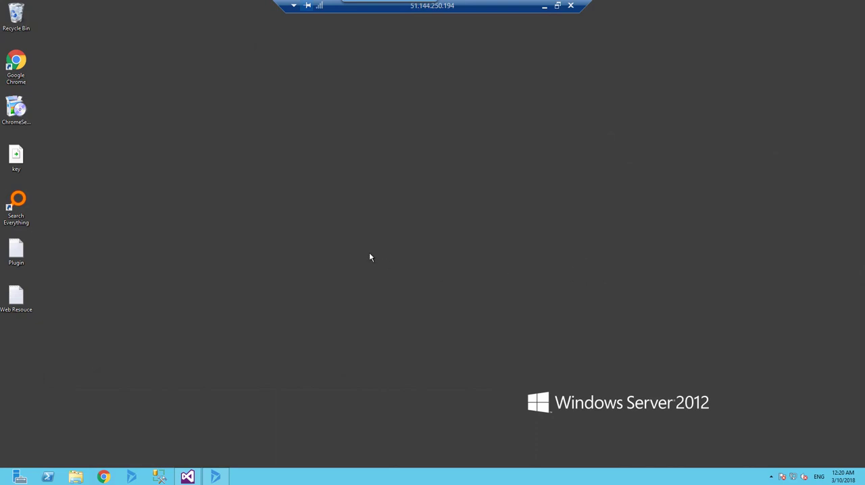
mouse_move(341, 259)
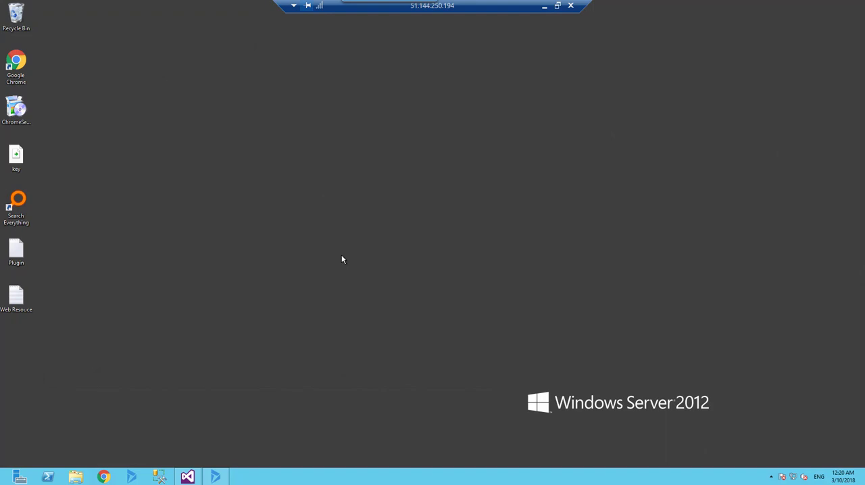
mouse_move(298, 276)
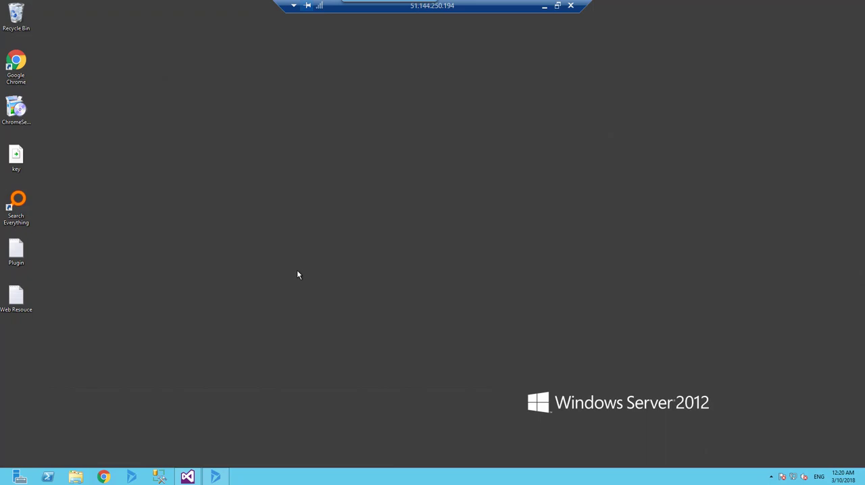
Bring Visual Studio forward and load Followup.cs from the CRM-VS-Solution.Plugins project
left_click(188, 476)
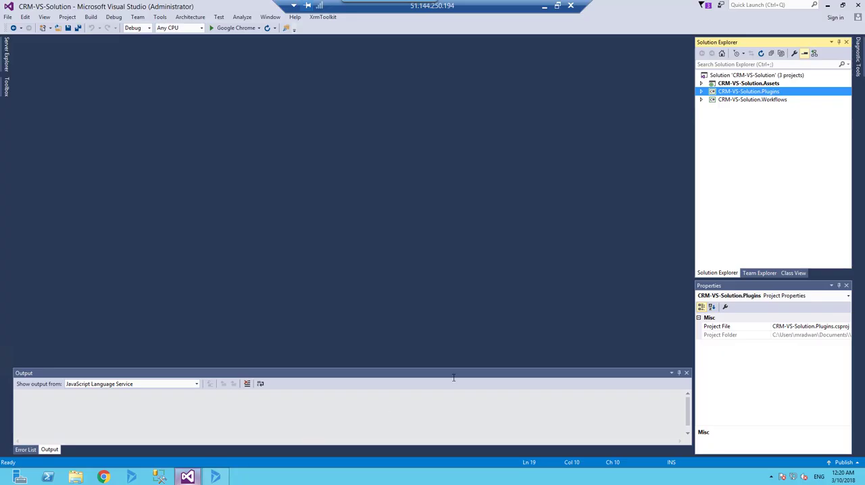
left_click(700, 92)
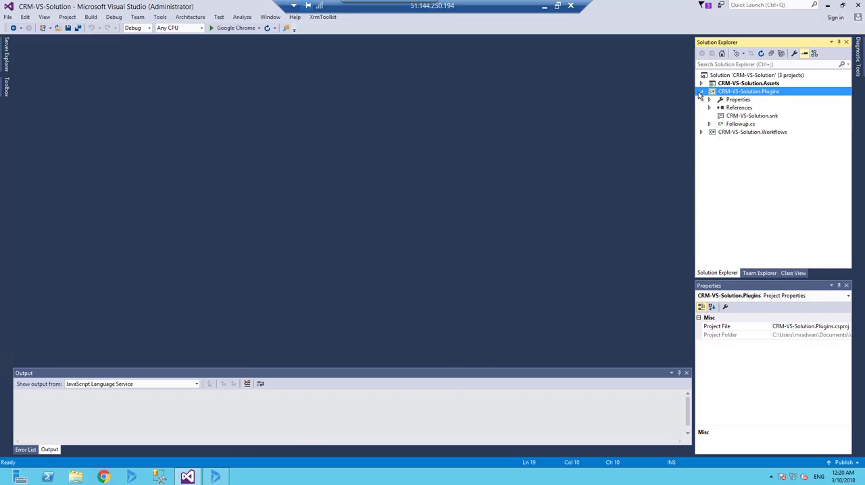
double_click(740, 125)
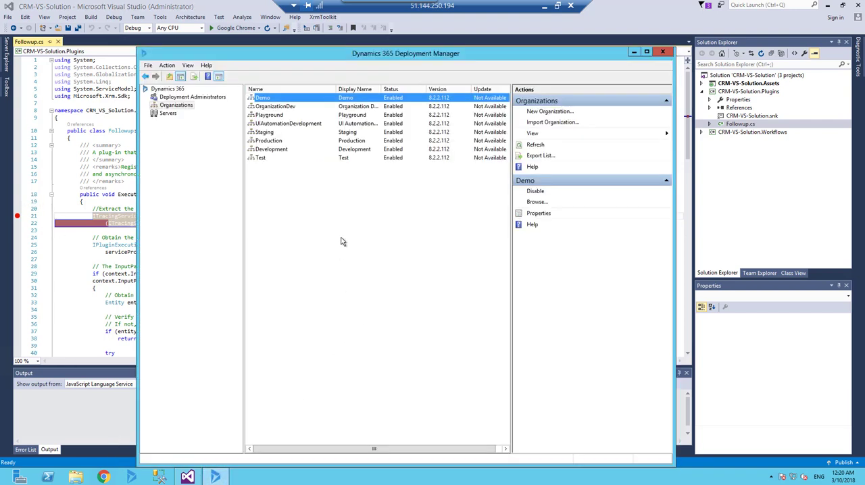
Browse to the Demo organization from Deployment Manager
right_click(262, 97)
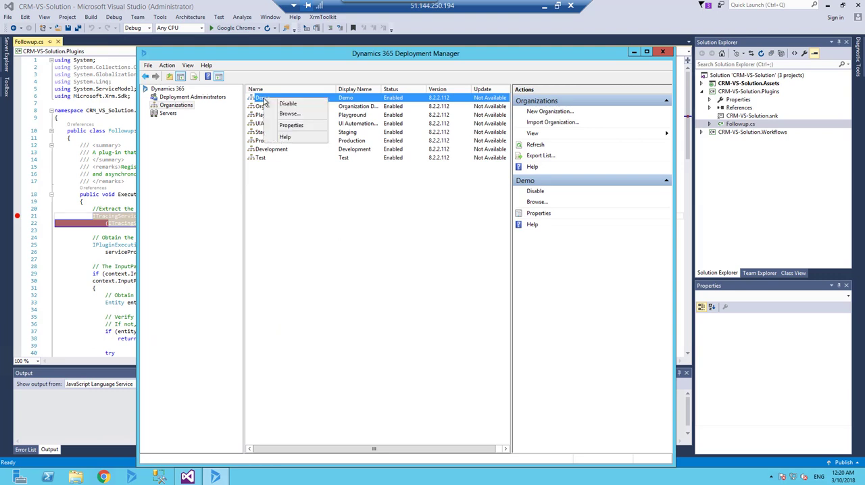
left_click(289, 114)
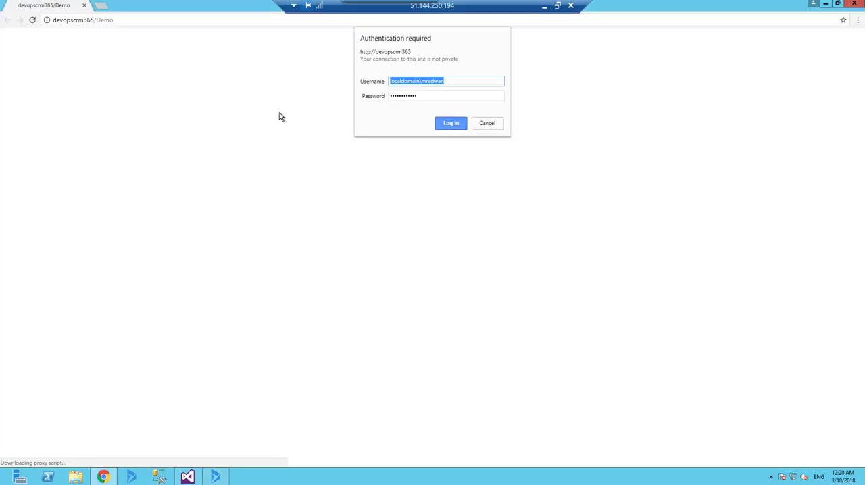
Sign in to Demo CRM, dismiss the welcome, start a new account, and return to Visual Studio
left_click(452, 123)
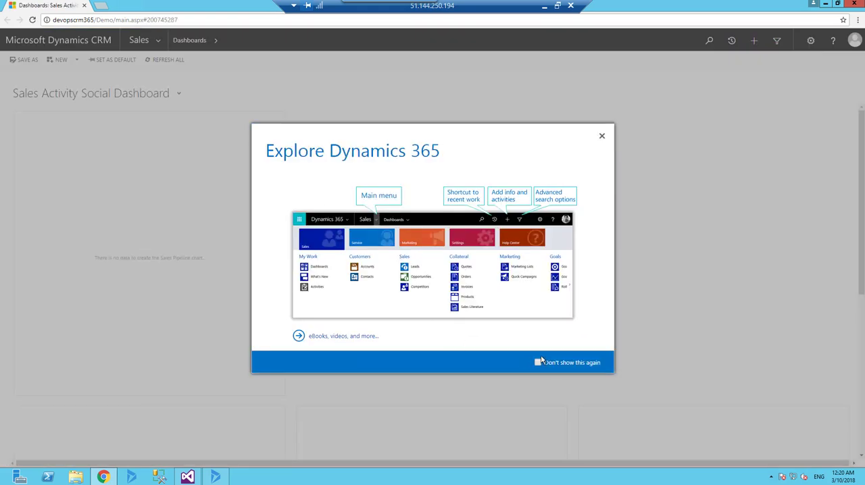
left_click(602, 135)
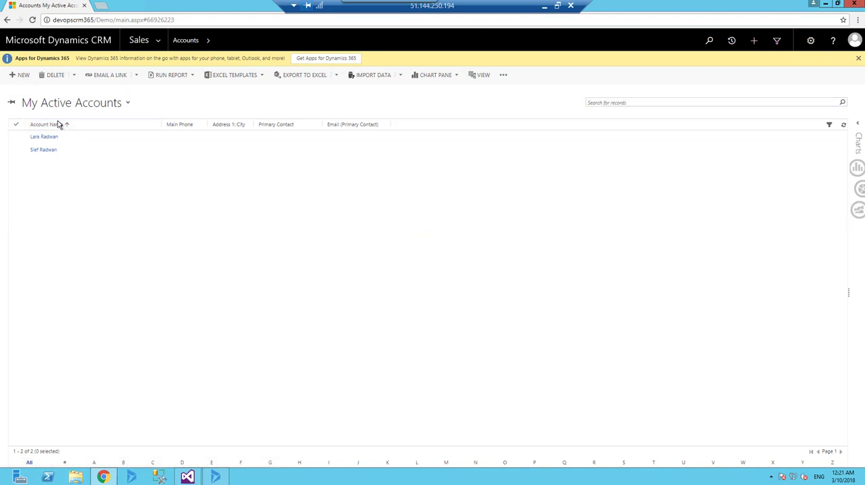
left_click(23, 74)
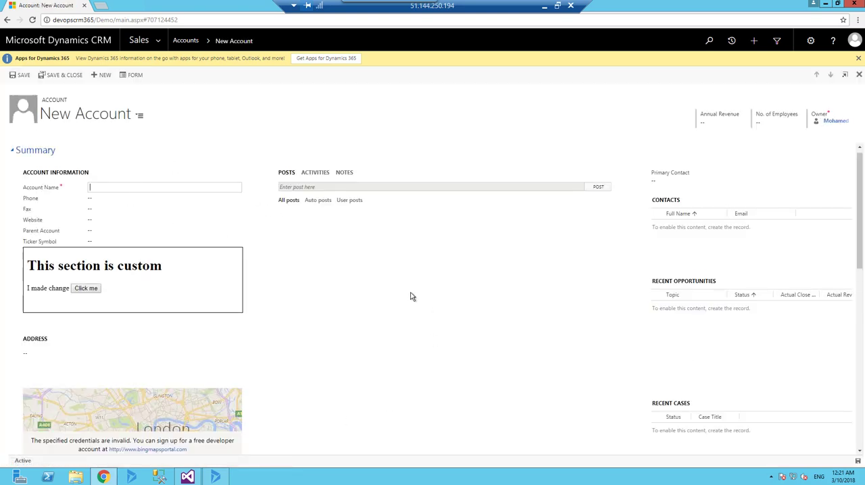
left_click(187, 478)
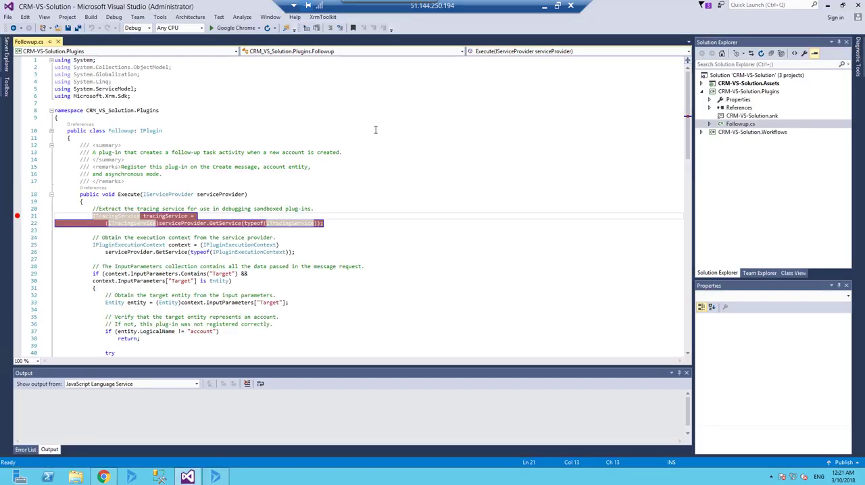
Attach the debugger to the CRM sandbox worker process, confirming the security warning
left_click(114, 16)
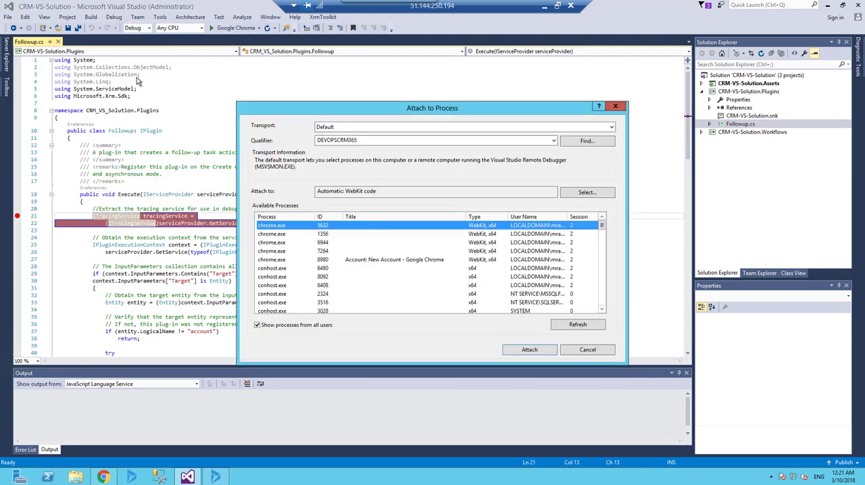
mouse_move(273, 259)
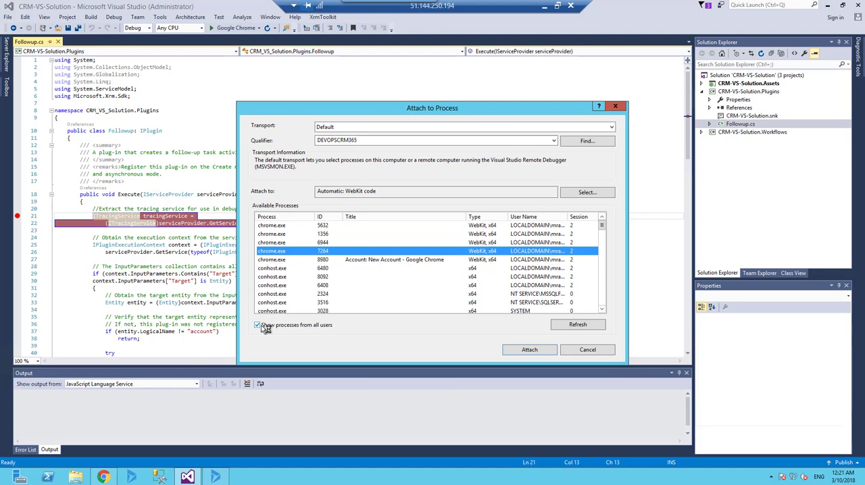
mouse_move(300, 325)
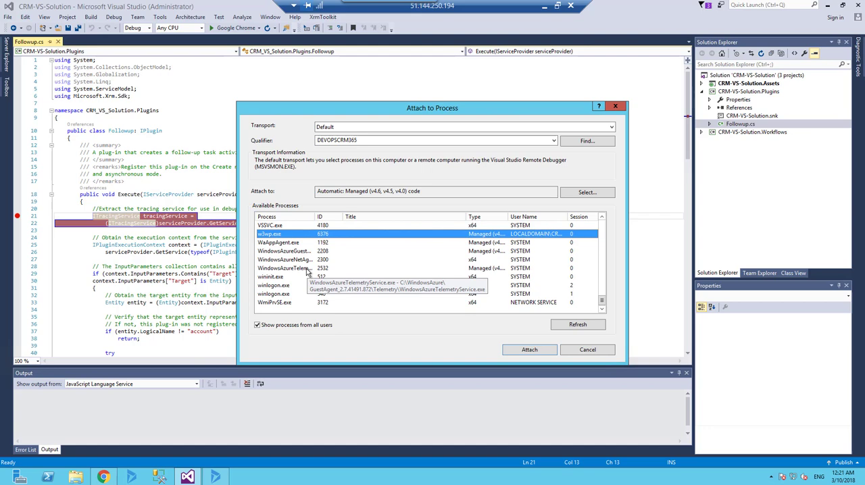
mouse_move(269, 234)
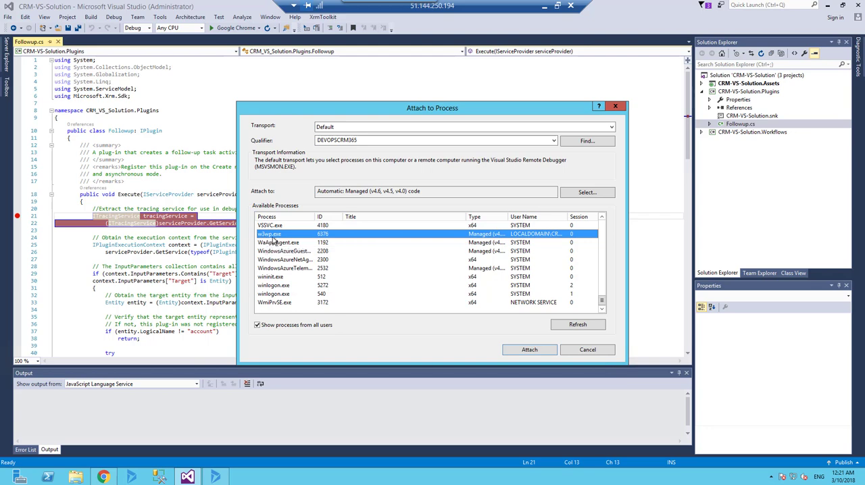
mouse_move(516, 232)
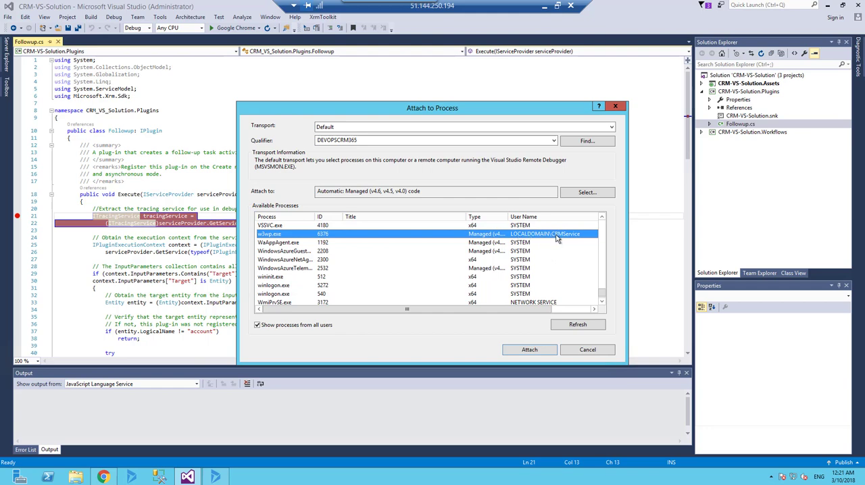
mouse_move(560, 238)
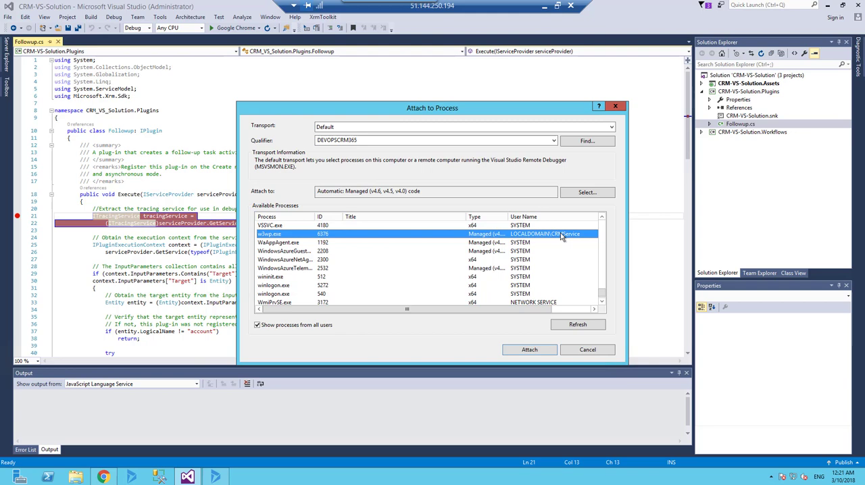
mouse_move(562, 238)
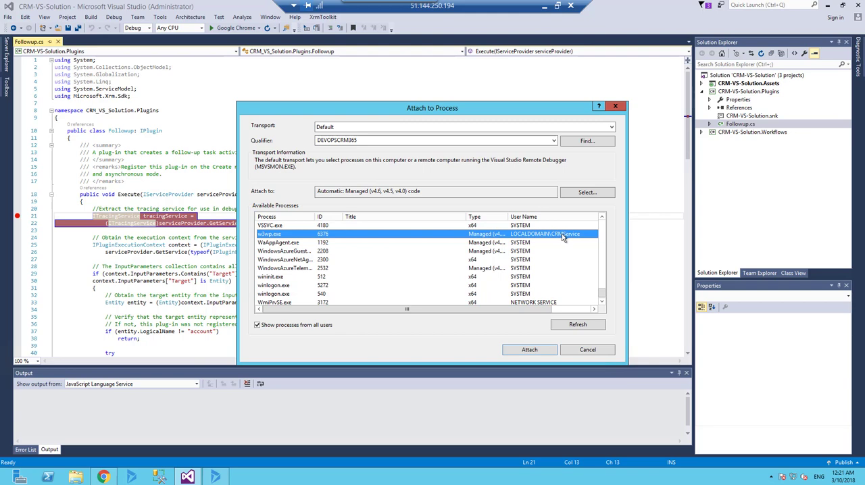
mouse_move(578, 242)
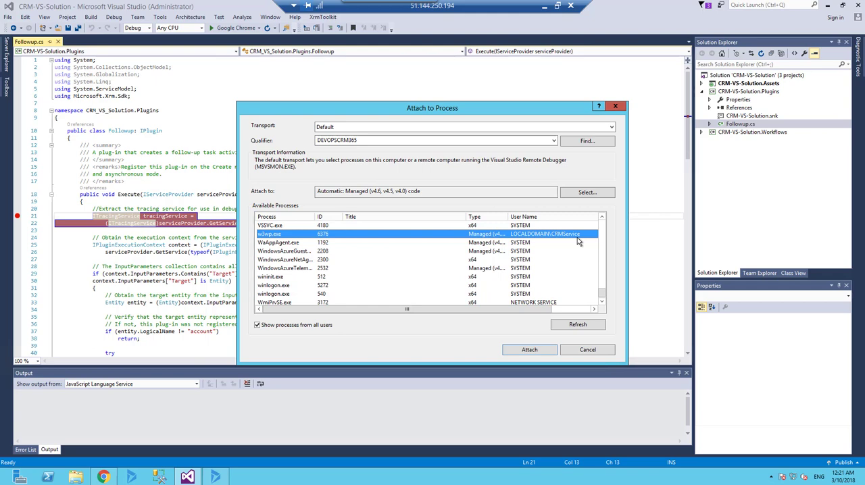
mouse_move(371, 241)
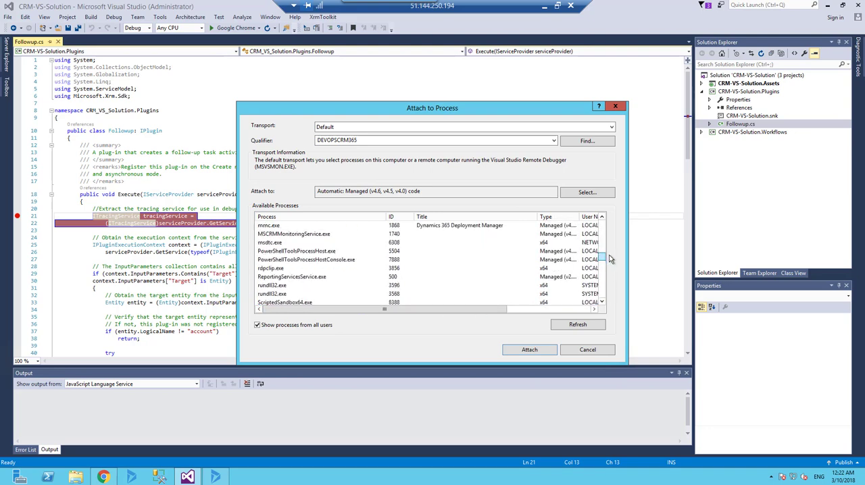
scroll("up", 3)
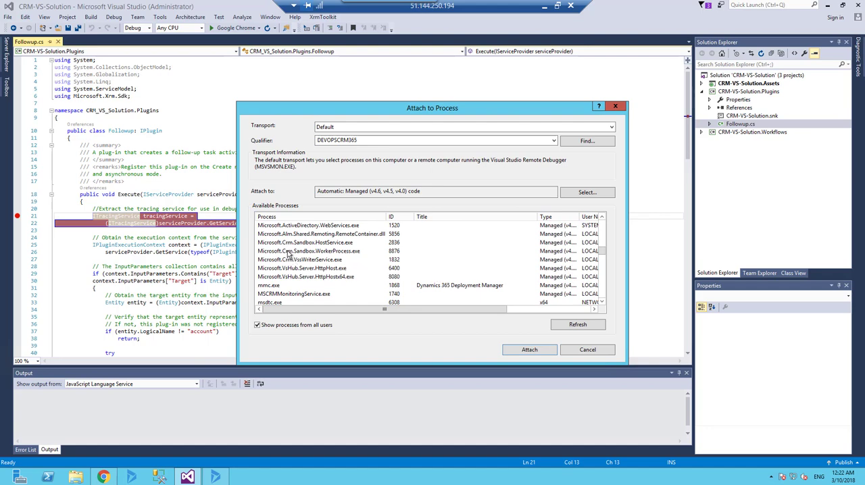
left_click(308, 251)
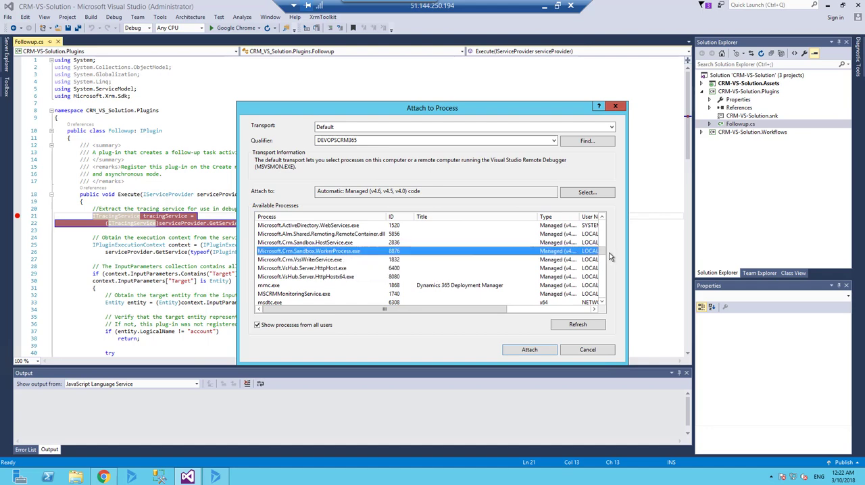
scroll("down", 3)
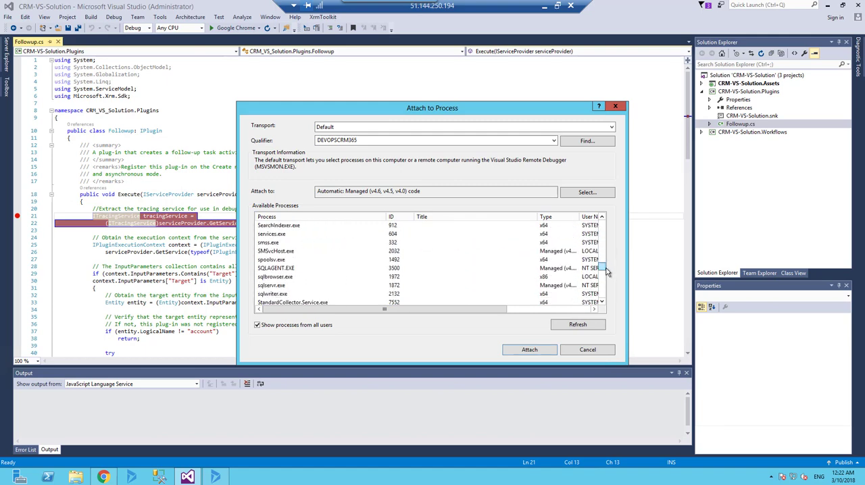
scroll("down", 3)
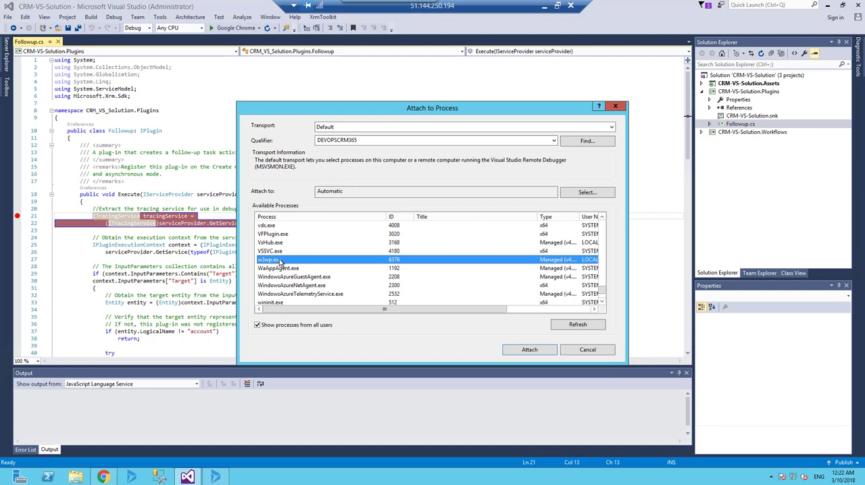
scroll("up", 3)
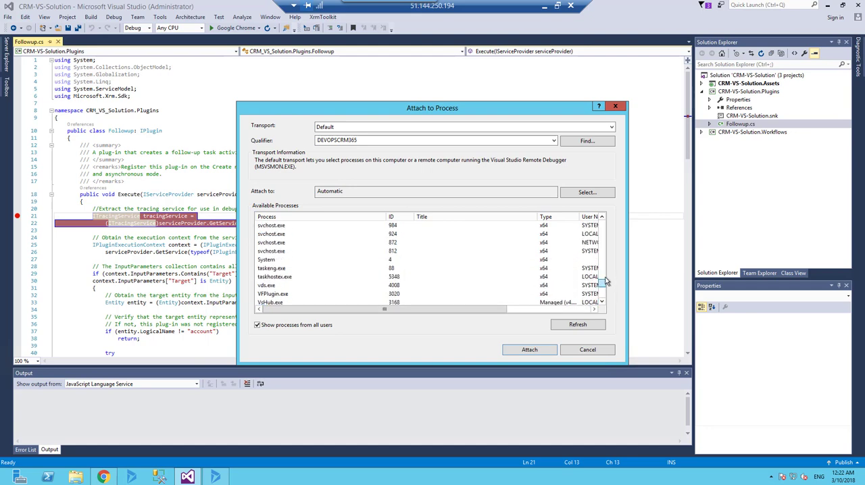
scroll("up", 3)
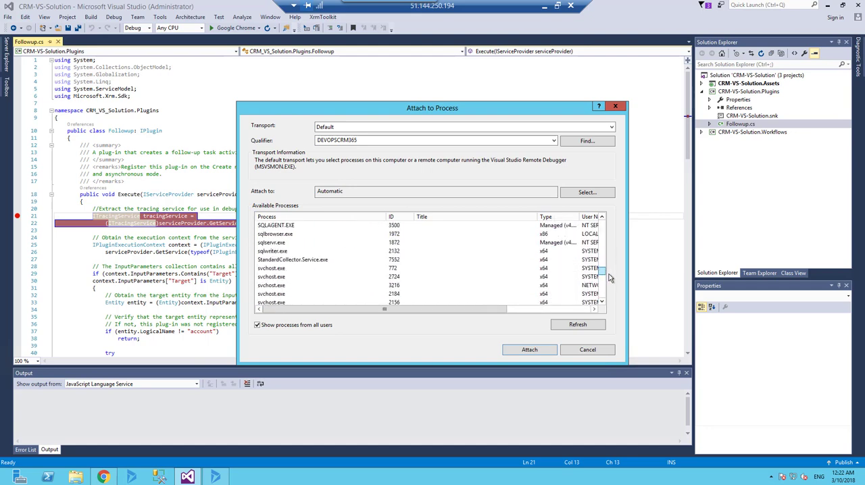
left_click(530, 349)
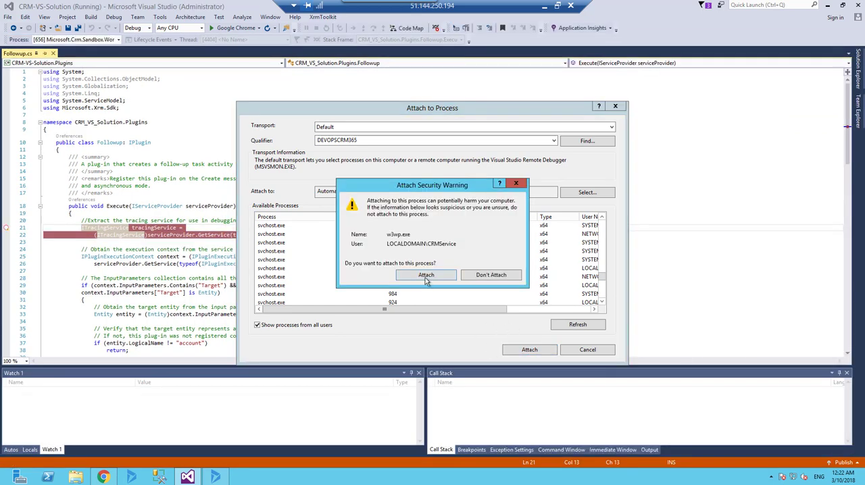
left_click(426, 275)
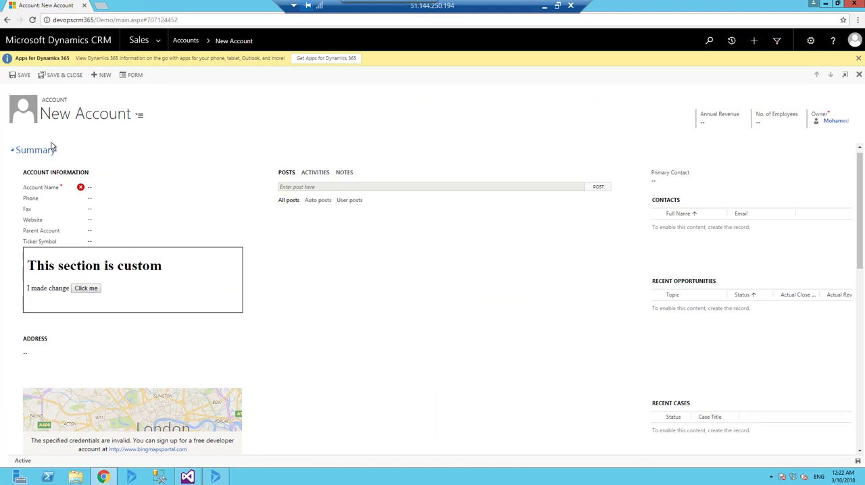
Name the new account Debug 2 and save it to trigger the plugin breakpoint
left_click(165, 187)
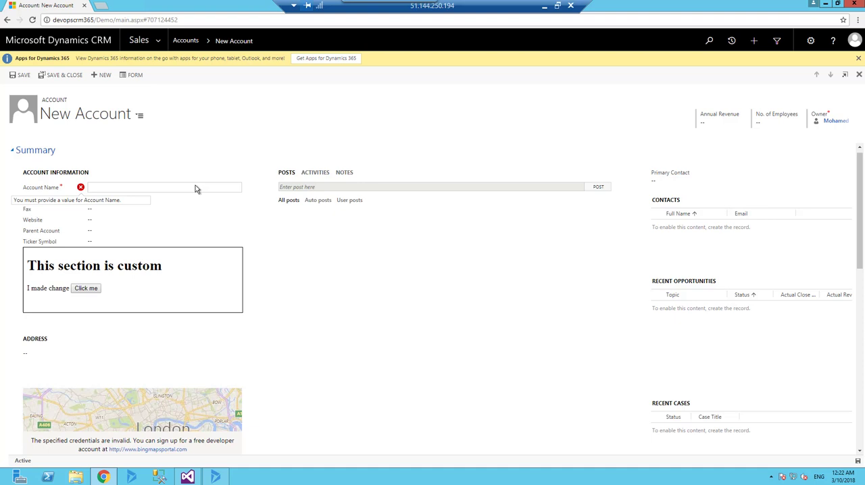
type("Debug 2")
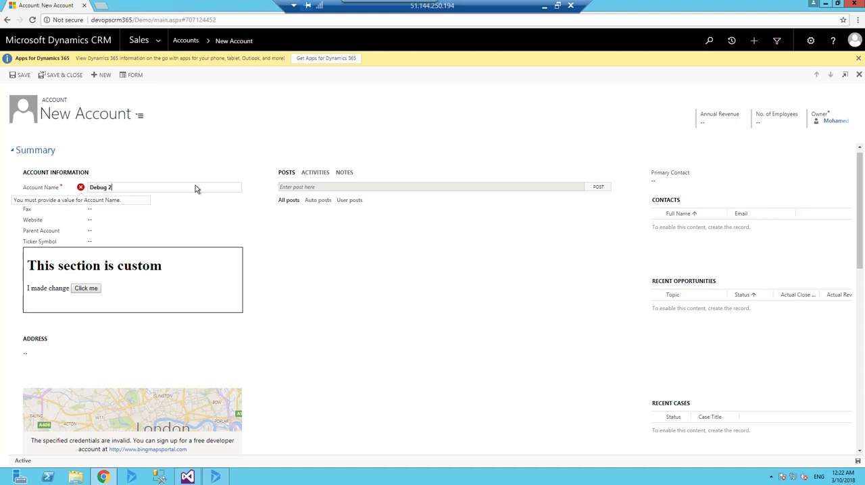
left_click(21, 75)
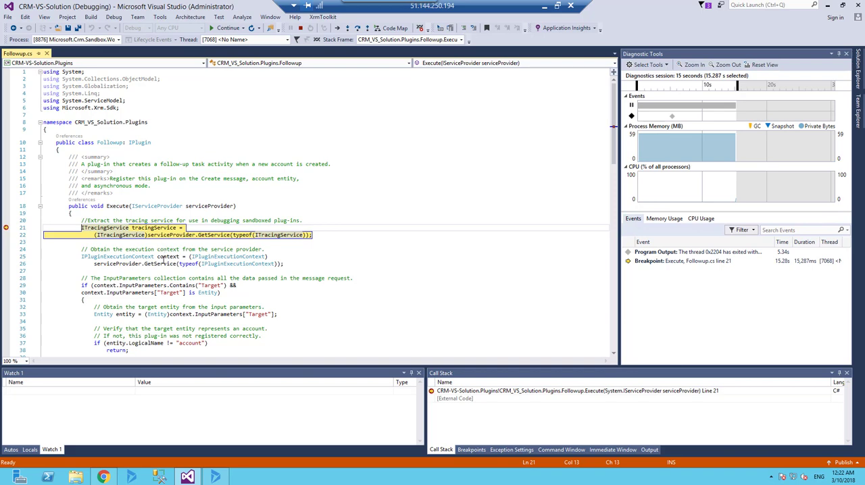
Add the plugin's context variable to the Watch window
left_click(168, 257)
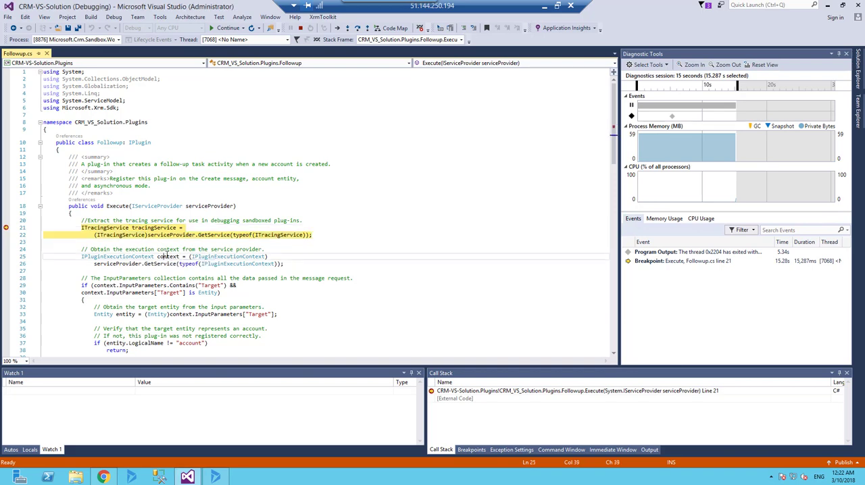
right_click(162, 257)
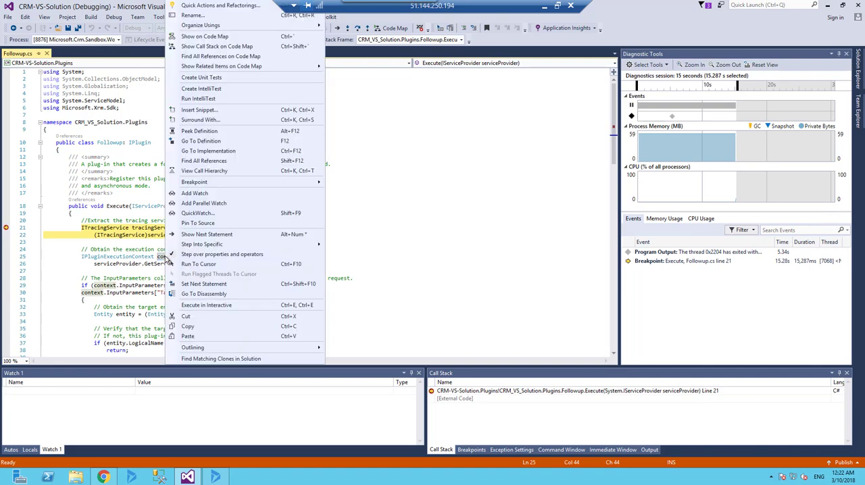
left_click(195, 194)
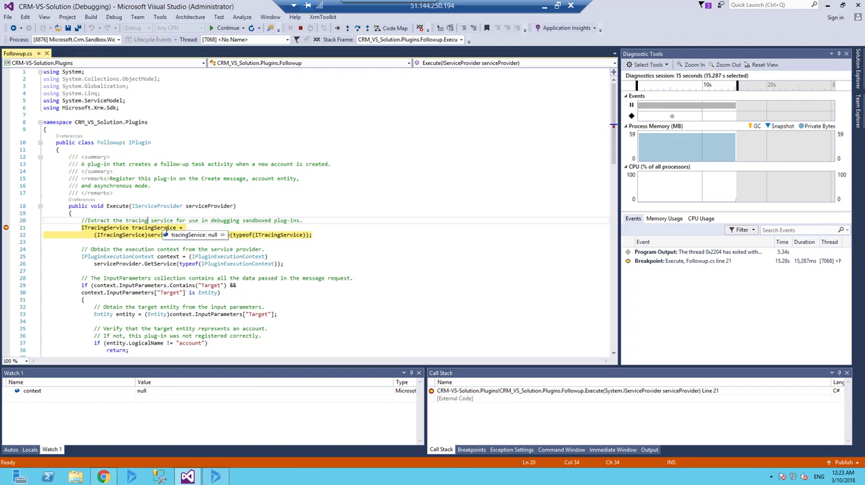
Step over the Execute method line by line with F10 until the service creation line
key("F10")
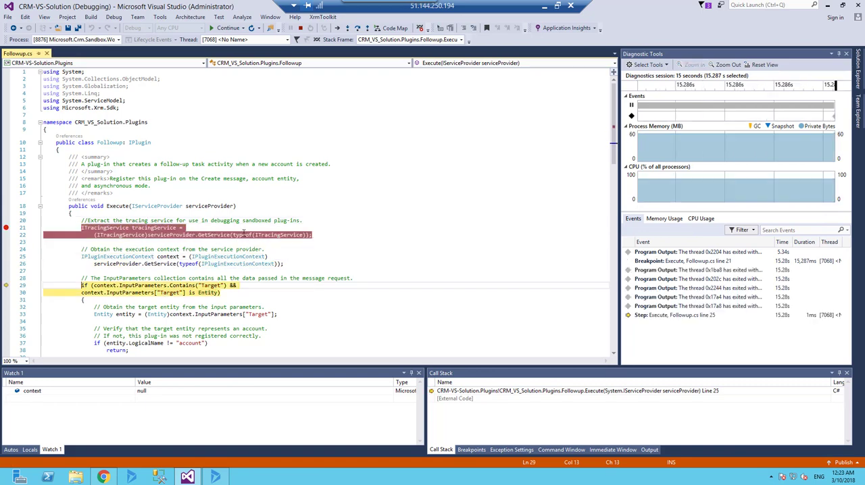
key("F10")
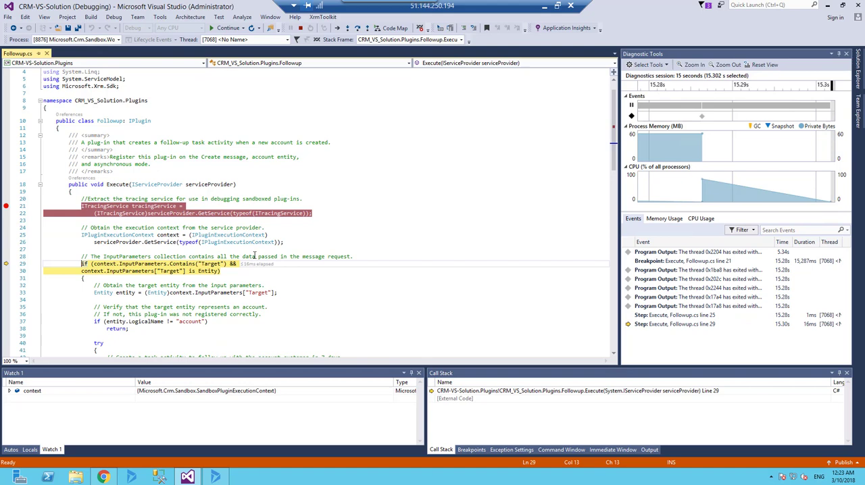
key("F10")
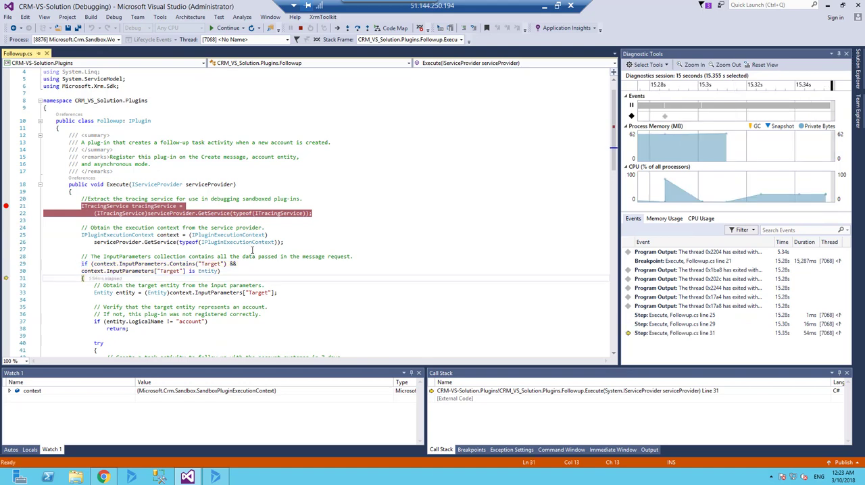
key("F10")
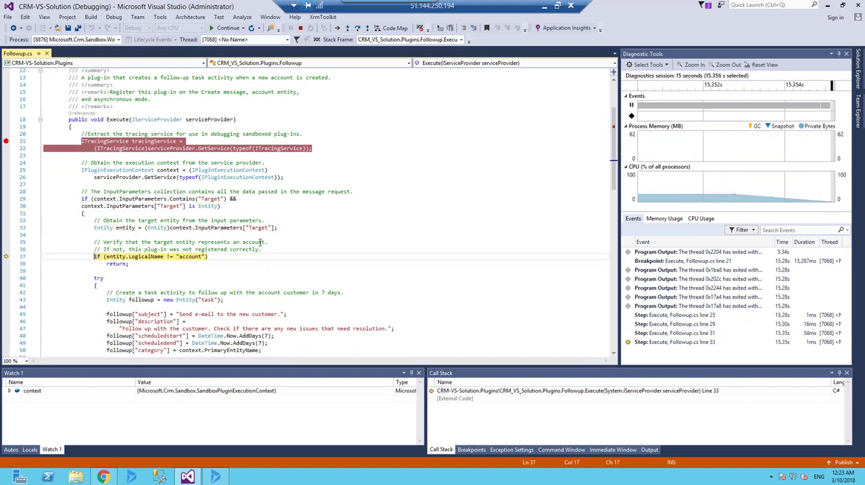
key("F10")
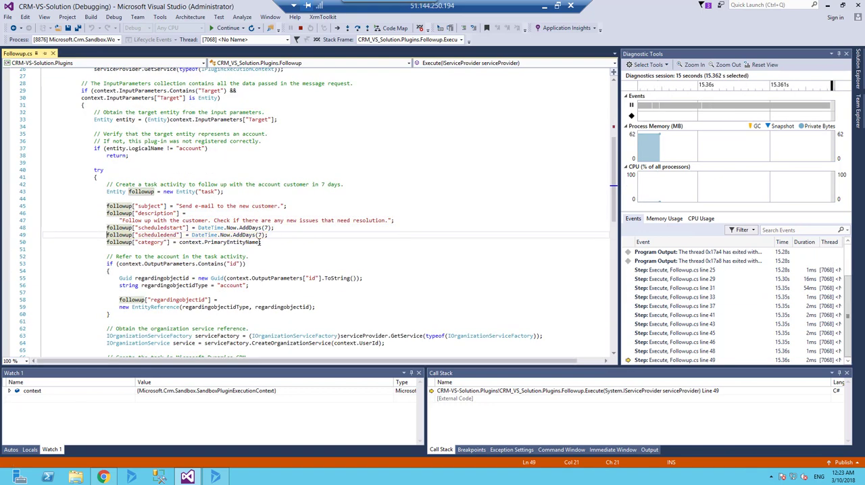
key("F10")
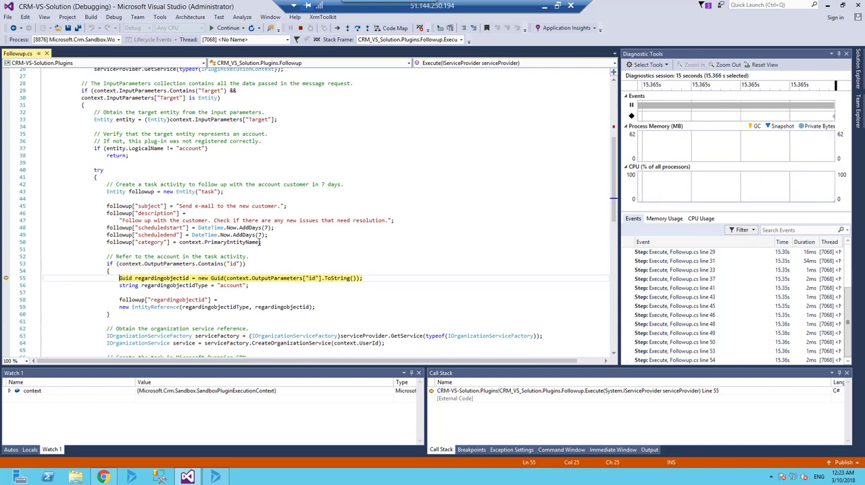
key("F10")
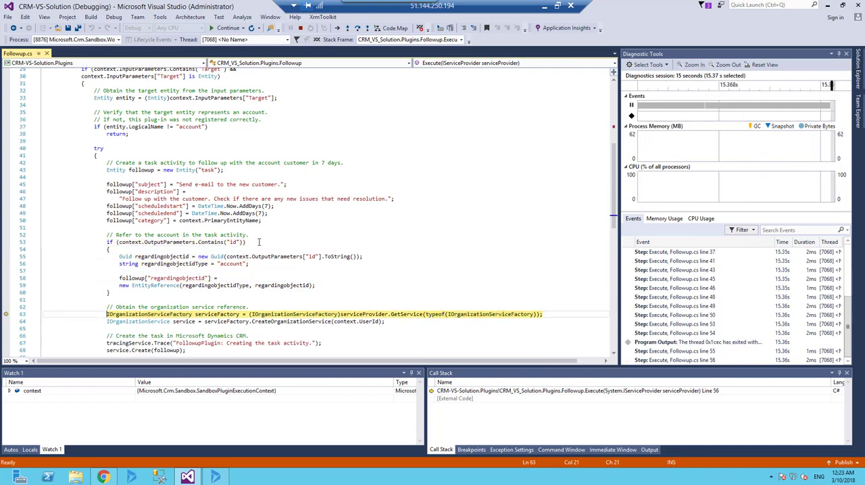
key("F10")
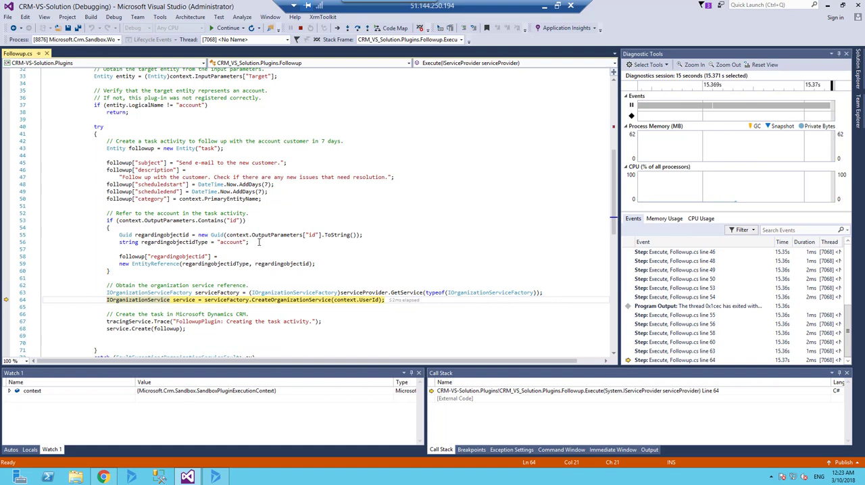
key("F10")
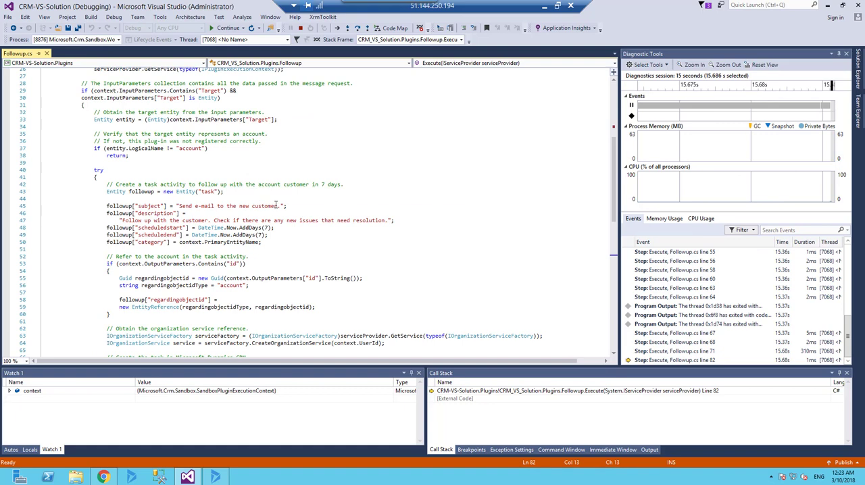
Edit the task subject string to end with 'add during the debug' while paused
scroll("down", 3)
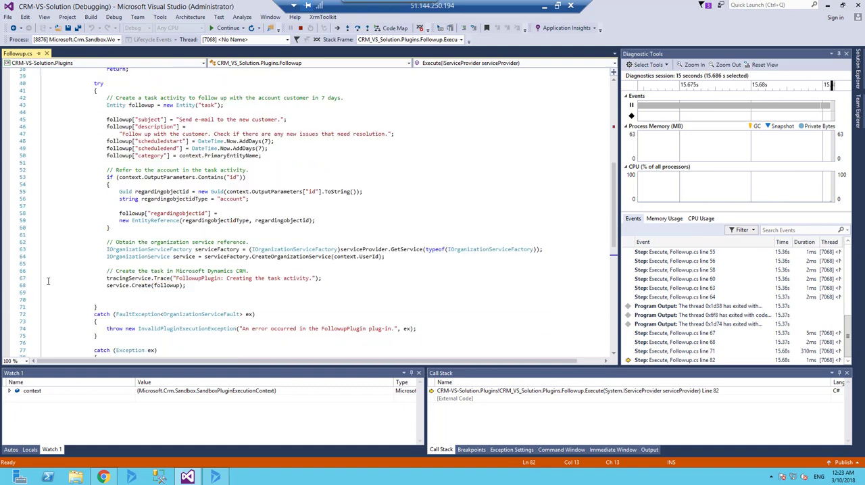
scroll("down", 3)
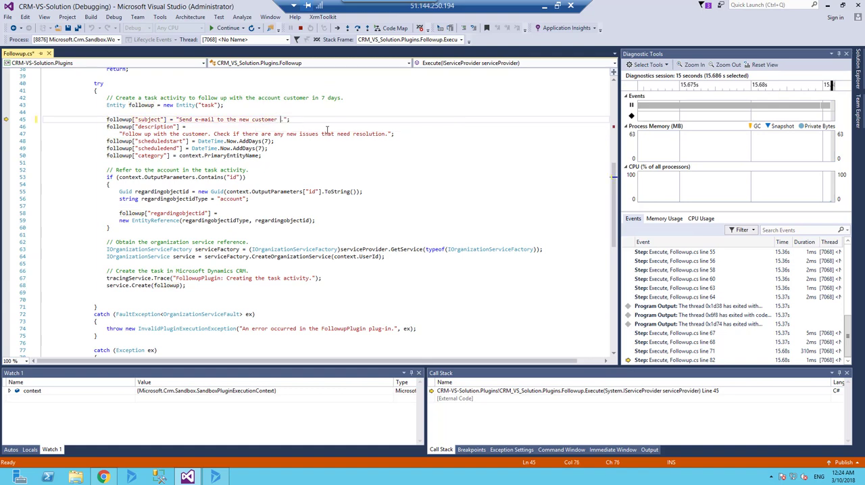
type("add during the")
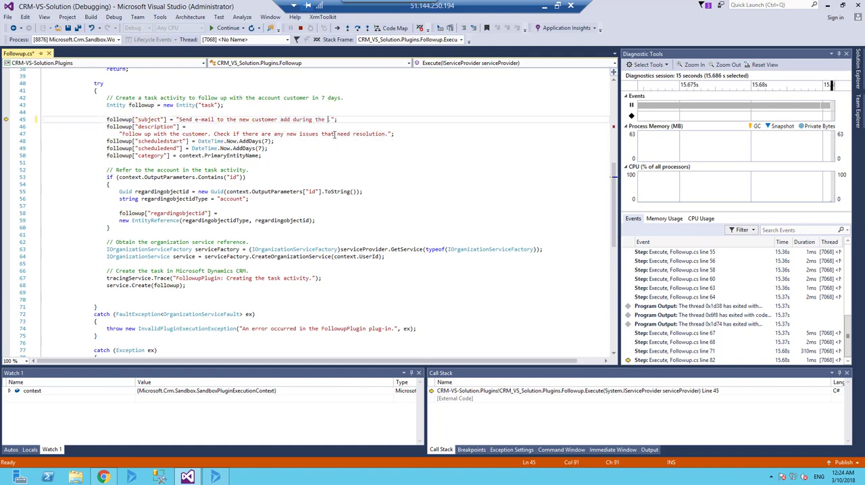
type("debug")
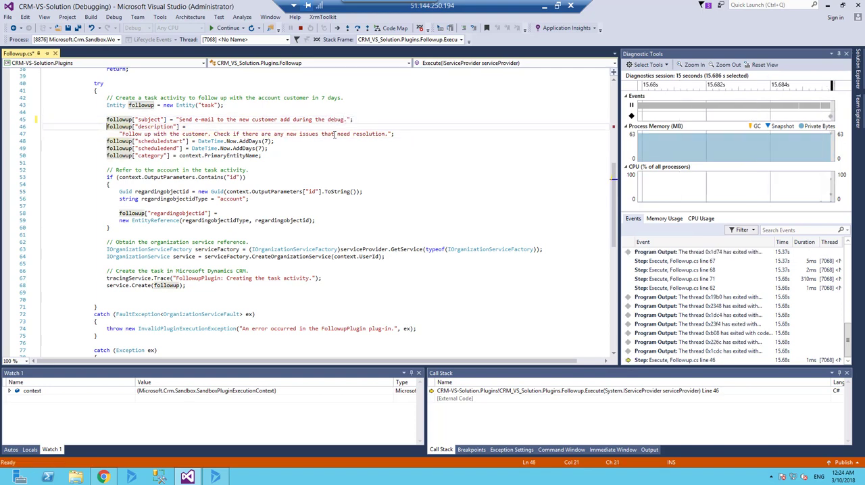
Step over the edited subject line, then resume and return to the account in the browser
key("F10")
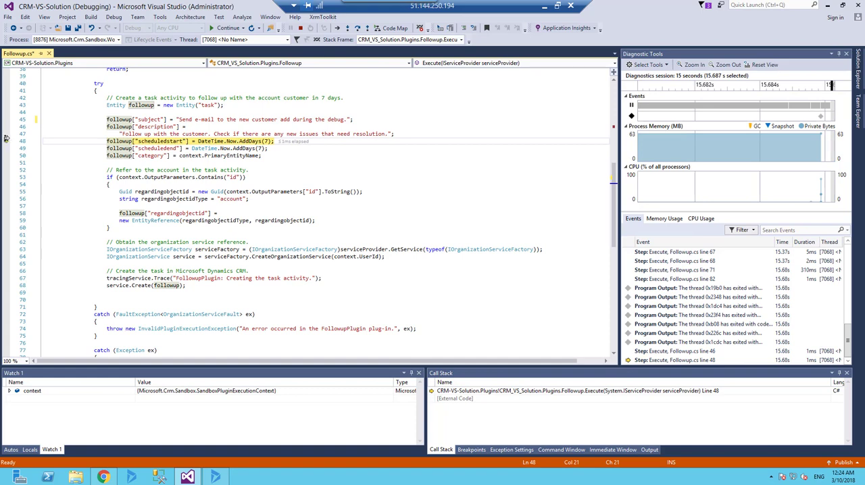
key("F10")
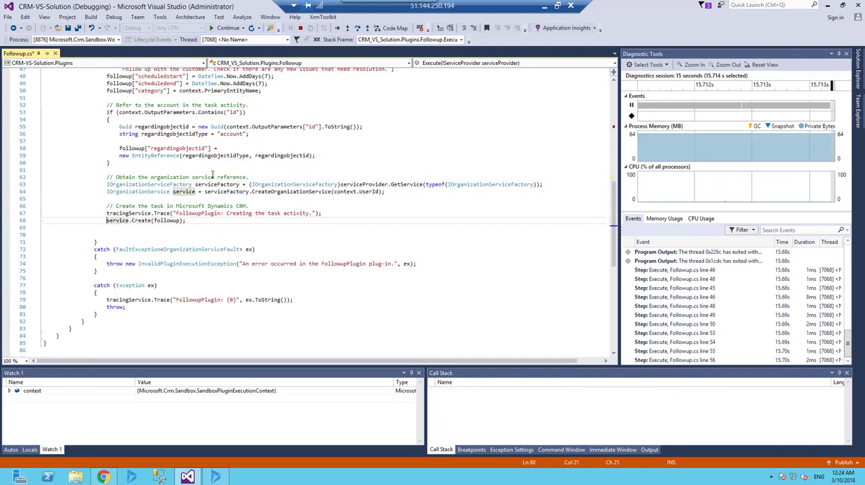
left_click(229, 27)
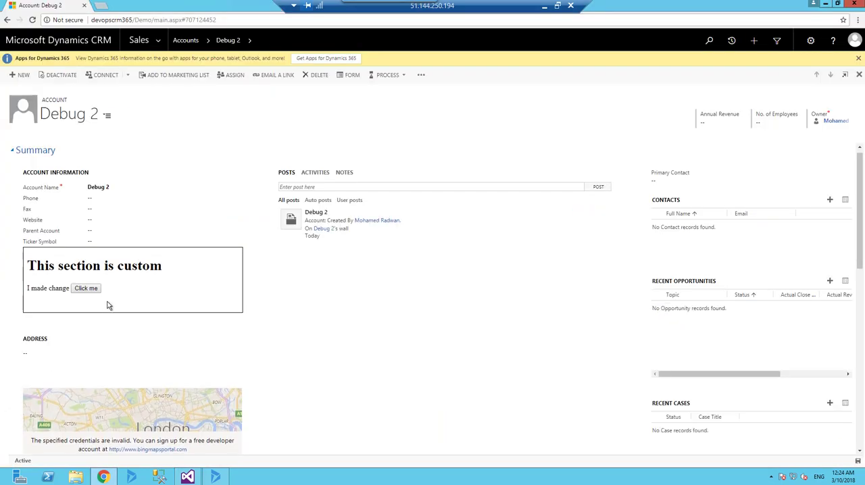
mouse_move(142, 165)
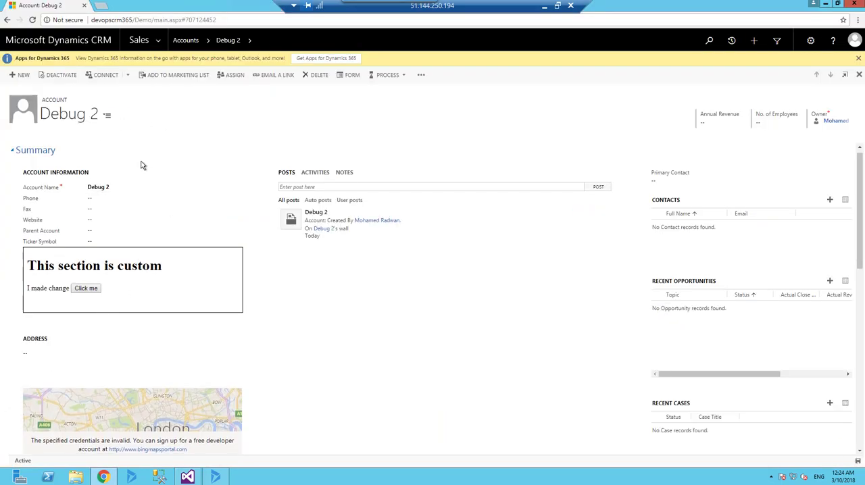
mouse_move(114, 141)
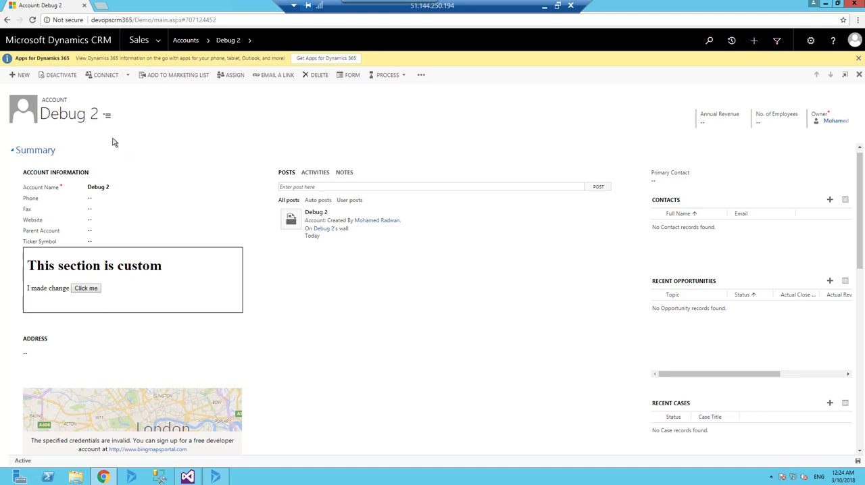
Show the Debug 2 account's activities listing the follow-up task with the edited subject
left_click(315, 173)
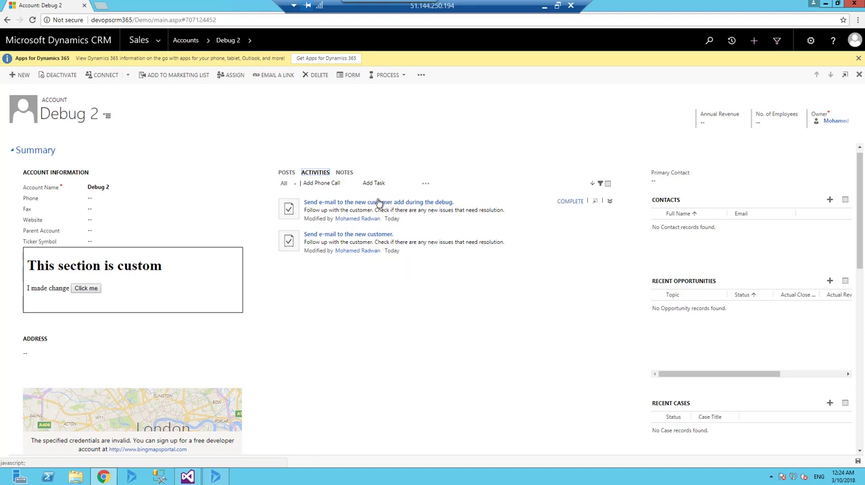
mouse_move(444, 210)
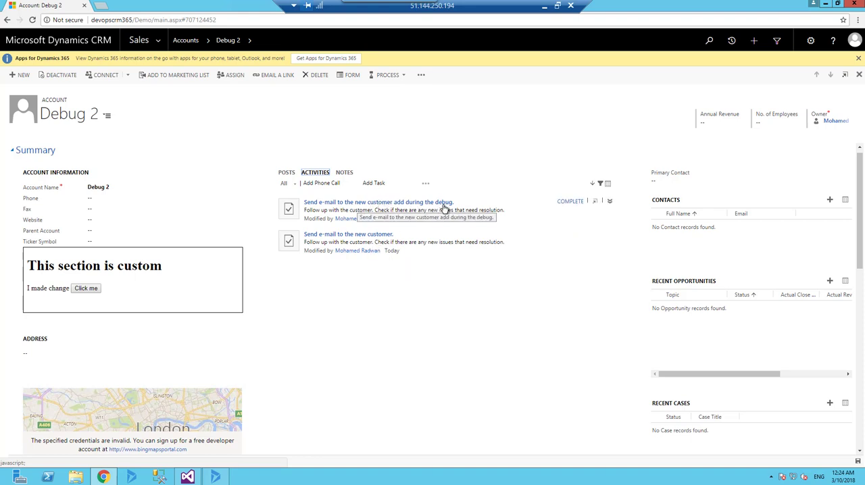